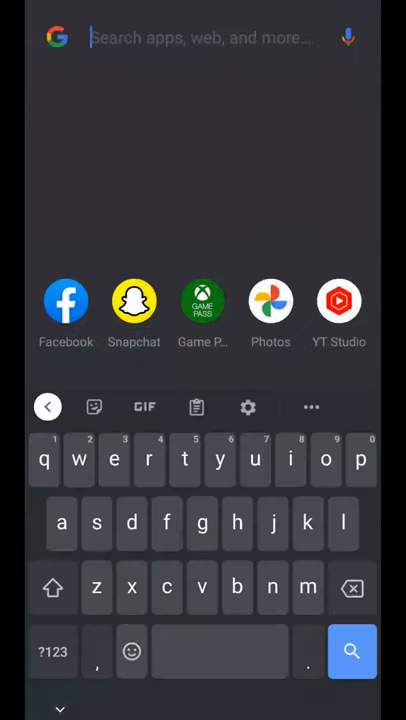
- Launch Google Photos from launcher search and start a new Movie from the Library
{"action": "type", "text": "photos"}
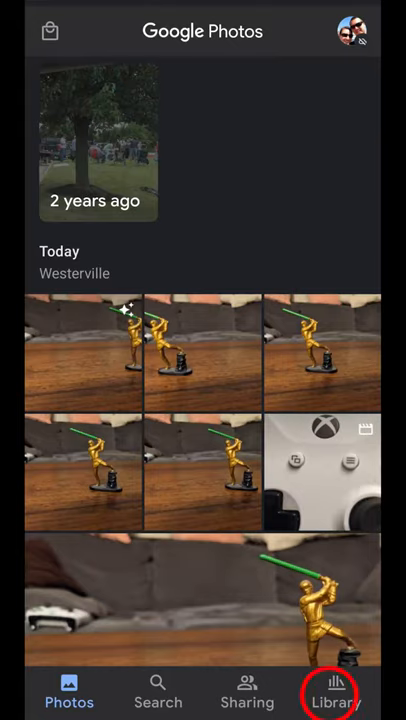
{"action": "left_click", "coordinate": [336, 692]}
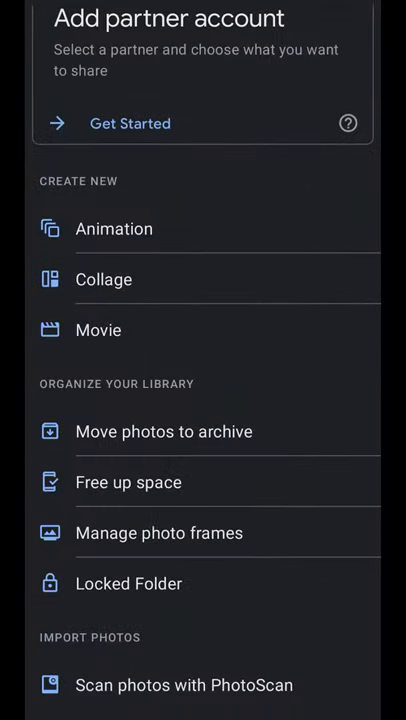
{"action": "left_click", "coordinate": [112, 228]}
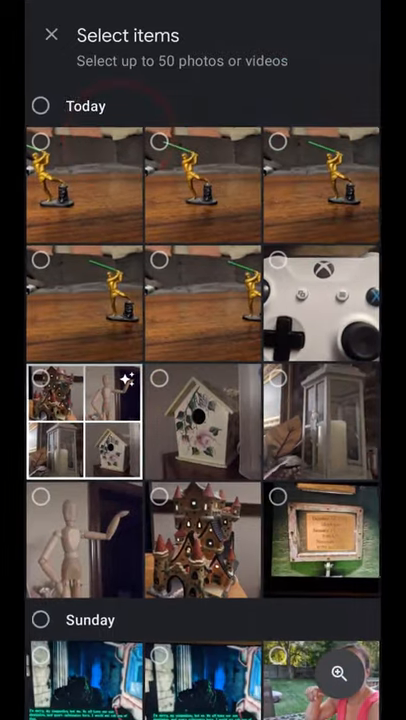
- Select four photos and videos and create the movie from them
{"action": "left_click", "coordinate": [202, 302]}
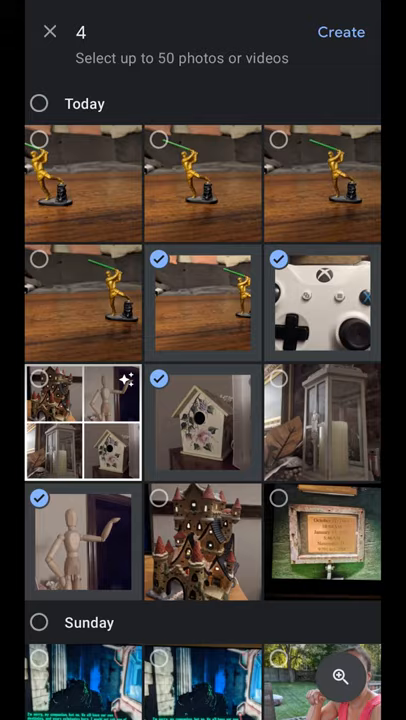
{"action": "left_click", "coordinate": [340, 32]}
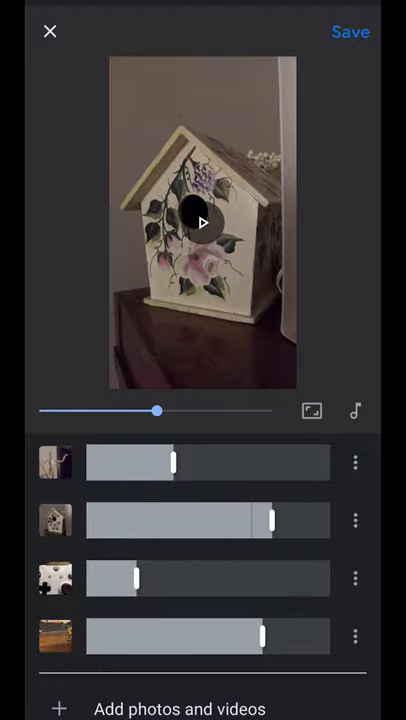
- Apply a Theme music track to the movie and start adding more photos and videos
{"action": "left_click", "coordinate": [356, 410]}
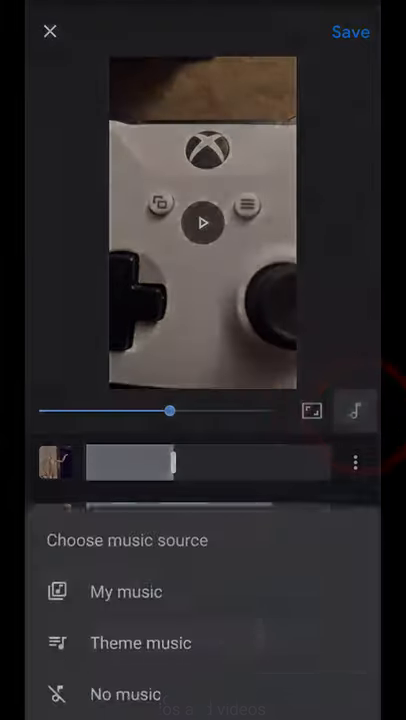
{"action": "left_click", "coordinate": [140, 644]}
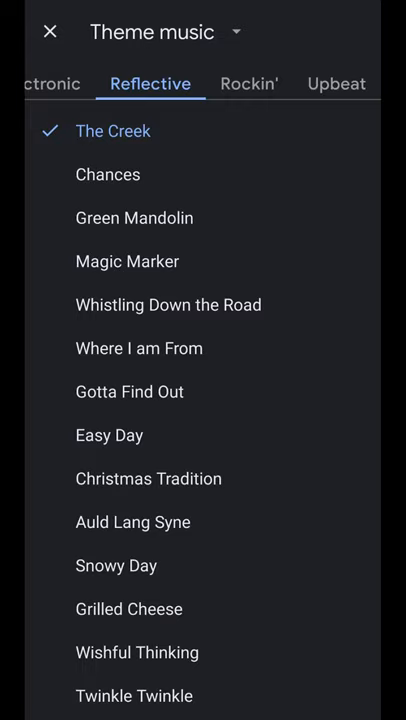
{"action": "left_click", "coordinate": [336, 84]}
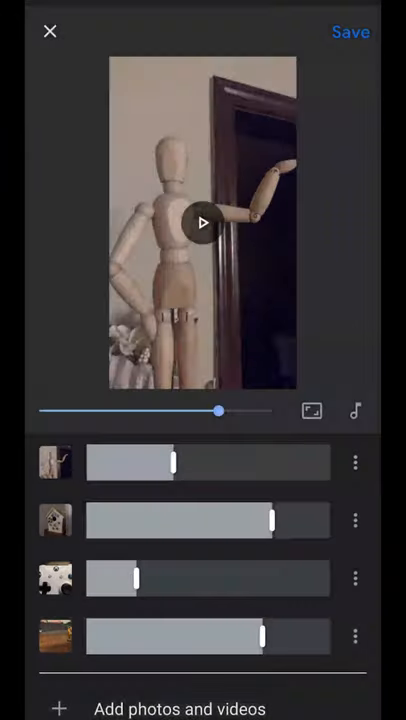
{"action": "left_click", "coordinate": [58, 704]}
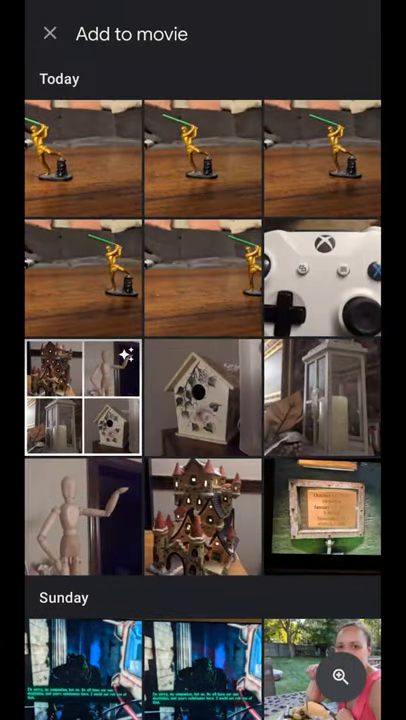